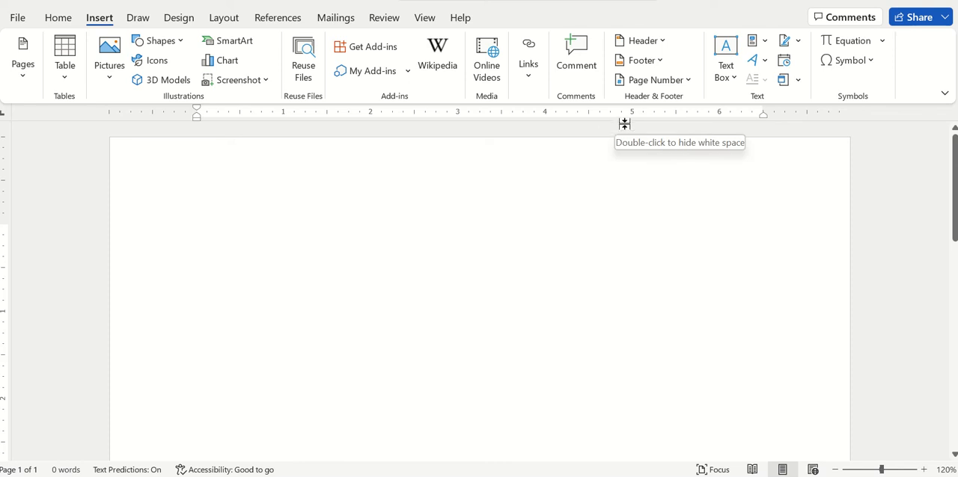
{"action": "mouse_move", "coordinate": [638, 121]}
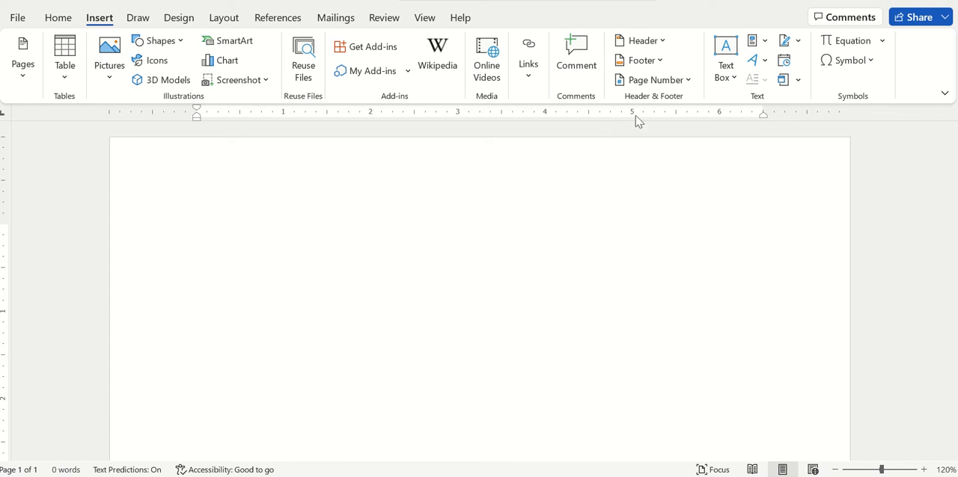
Switch from the Home tab to Insert and open the Page Number placement options
{"action": "left_click", "coordinate": [196, 233]}
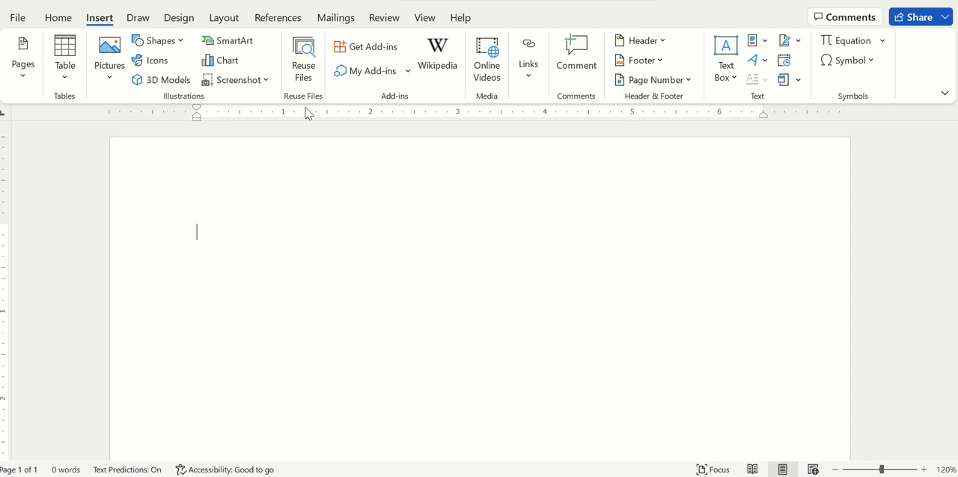
{"action": "left_click", "coordinate": [58, 18]}
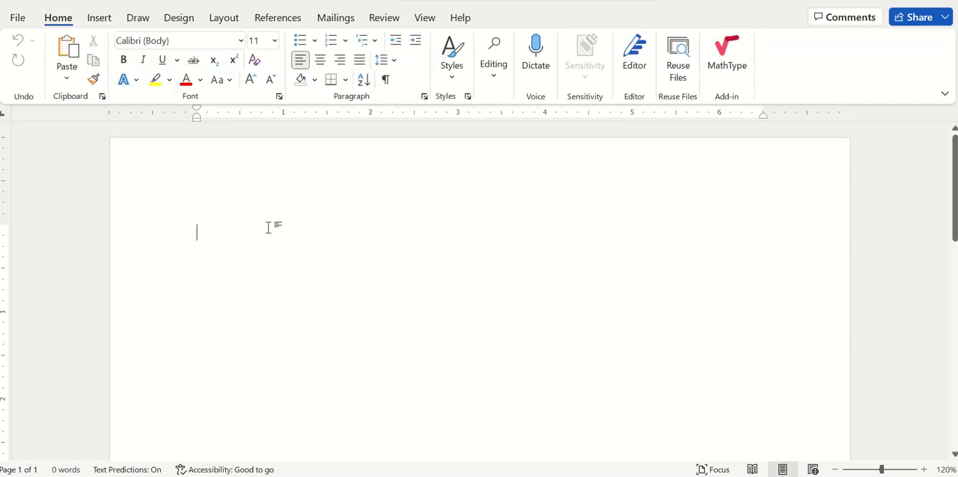
{"action": "mouse_move", "coordinate": [273, 202]}
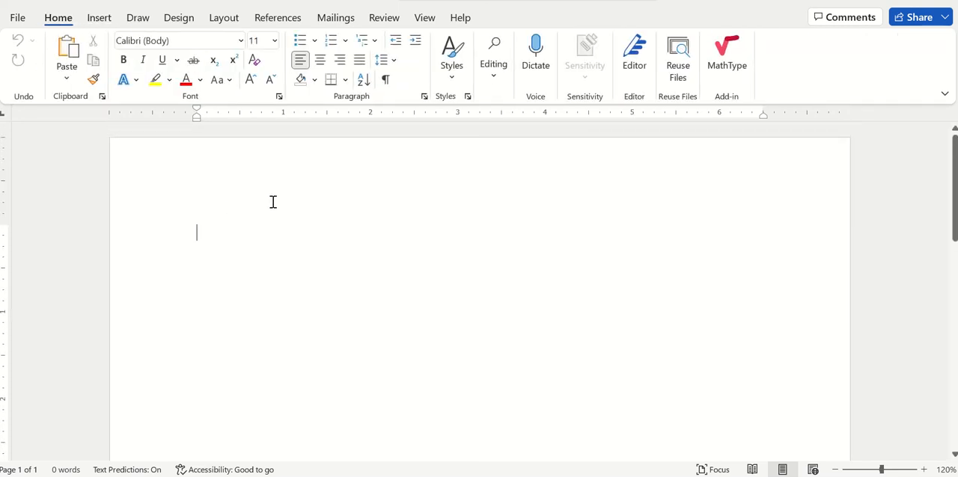
{"action": "mouse_move", "coordinate": [527, 207]}
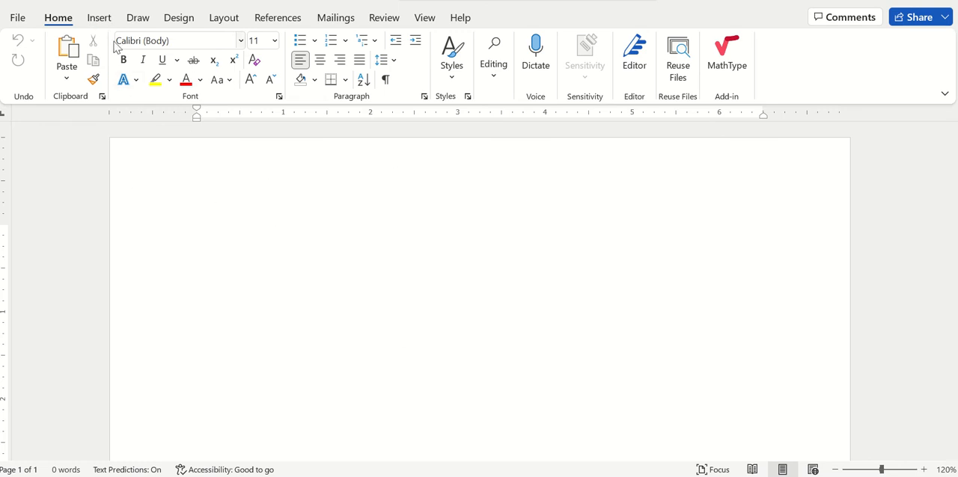
{"action": "mouse_move", "coordinate": [105, 26]}
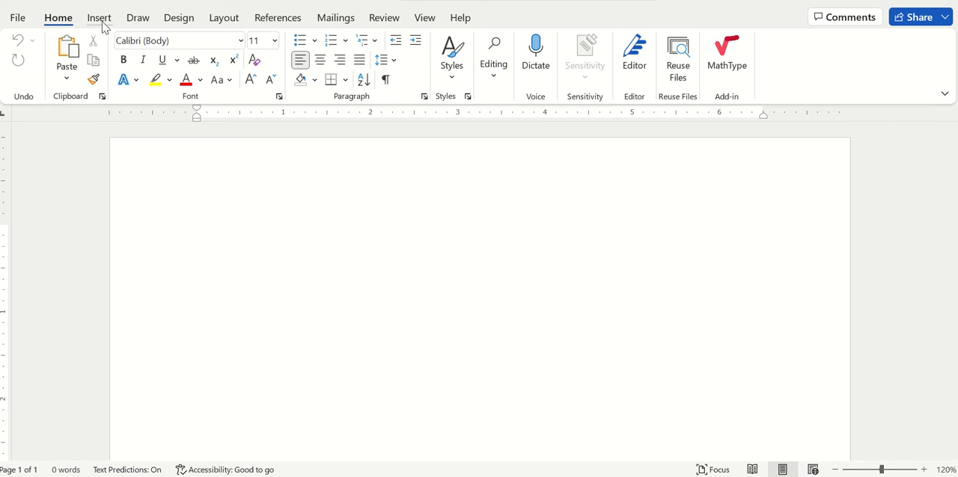
{"action": "left_click", "coordinate": [99, 17]}
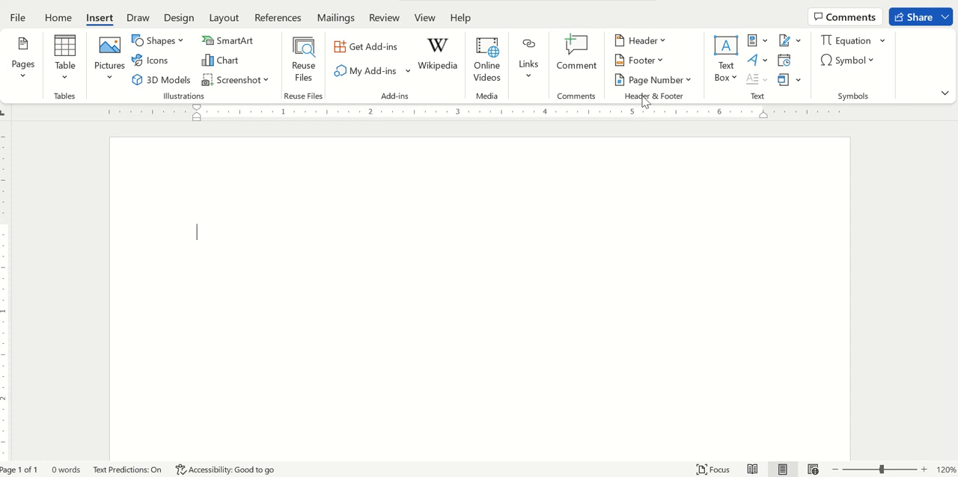
{"action": "mouse_move", "coordinate": [663, 105]}
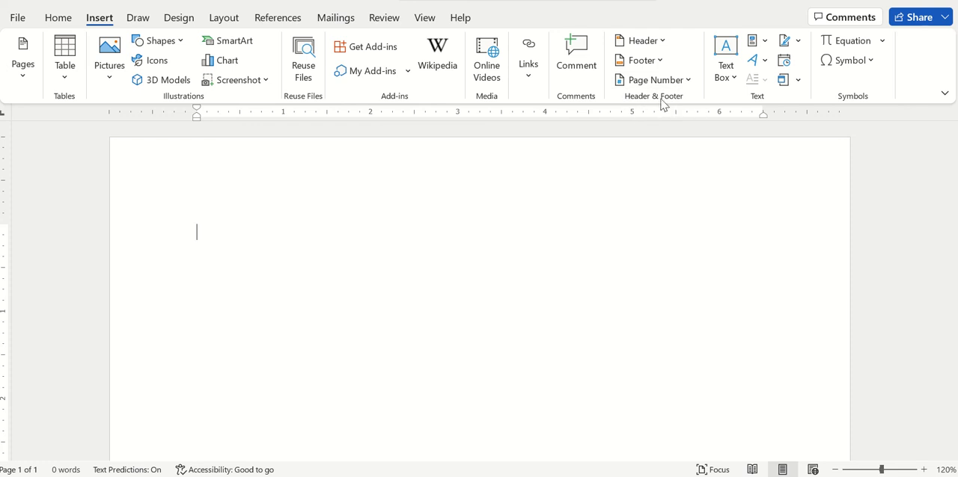
{"action": "left_click", "coordinate": [650, 80]}
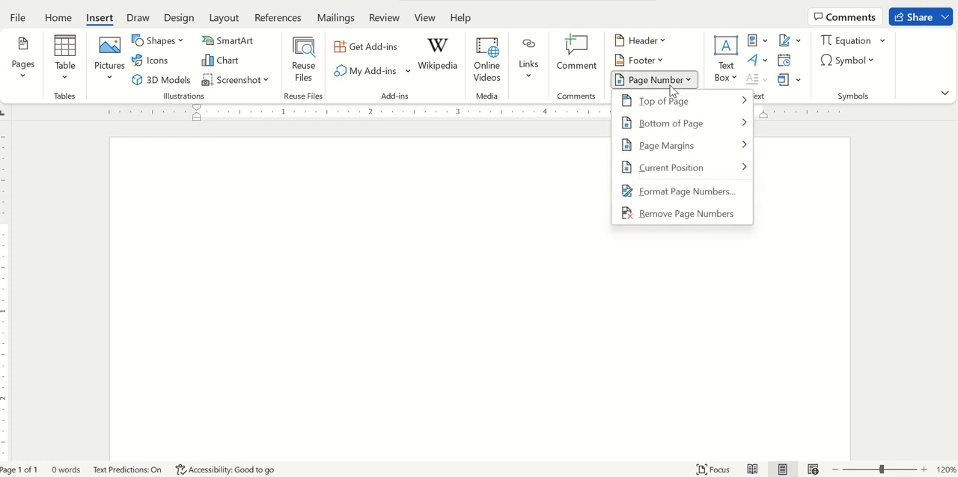
{"action": "mouse_move", "coordinate": [669, 122]}
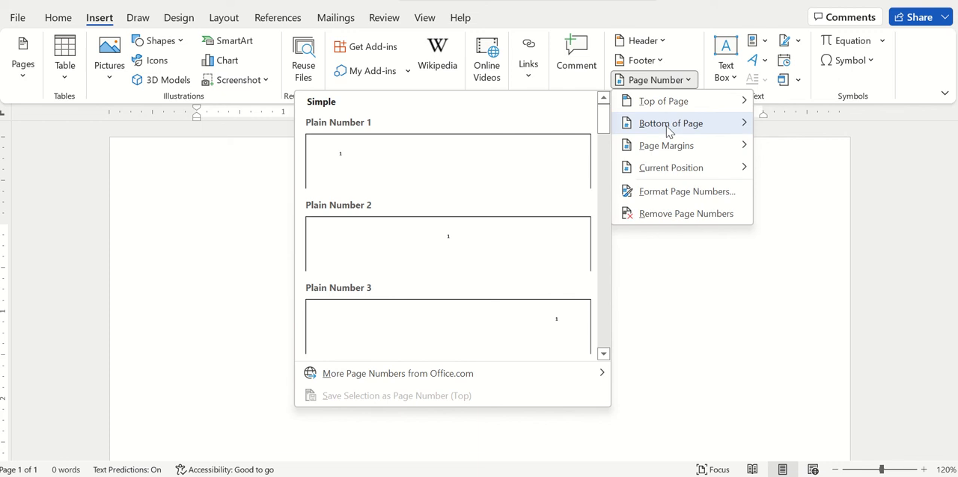
{"action": "mouse_move", "coordinate": [661, 101]}
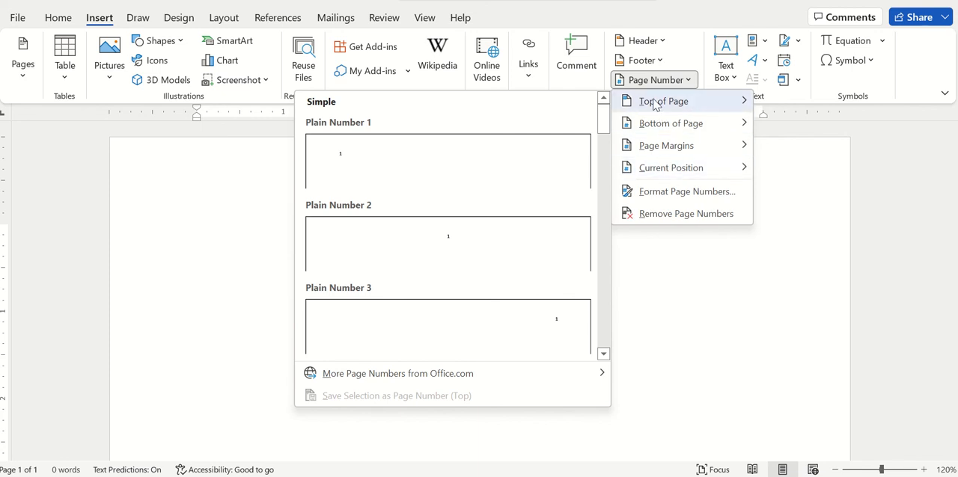
{"action": "mouse_move", "coordinate": [665, 106]}
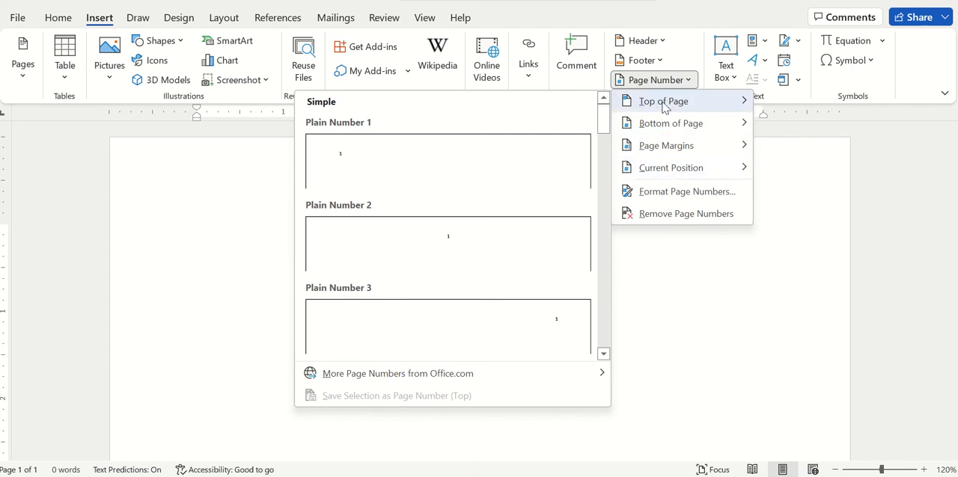
{"action": "mouse_move", "coordinate": [667, 108]}
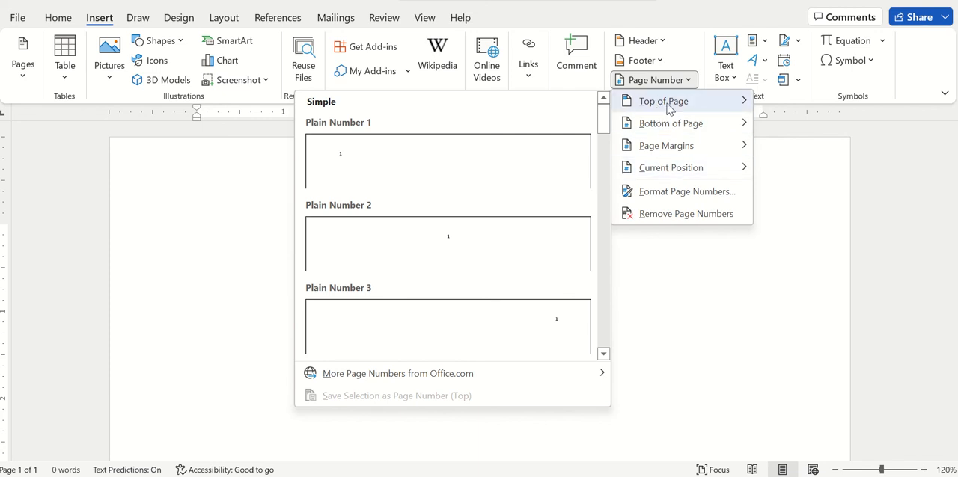
{"action": "mouse_move", "coordinate": [341, 161]}
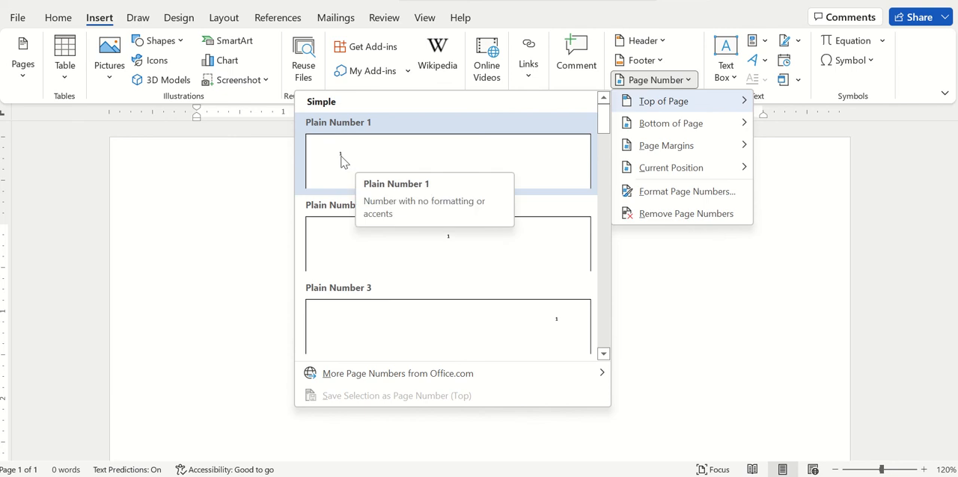
{"action": "mouse_move", "coordinate": [556, 326]}
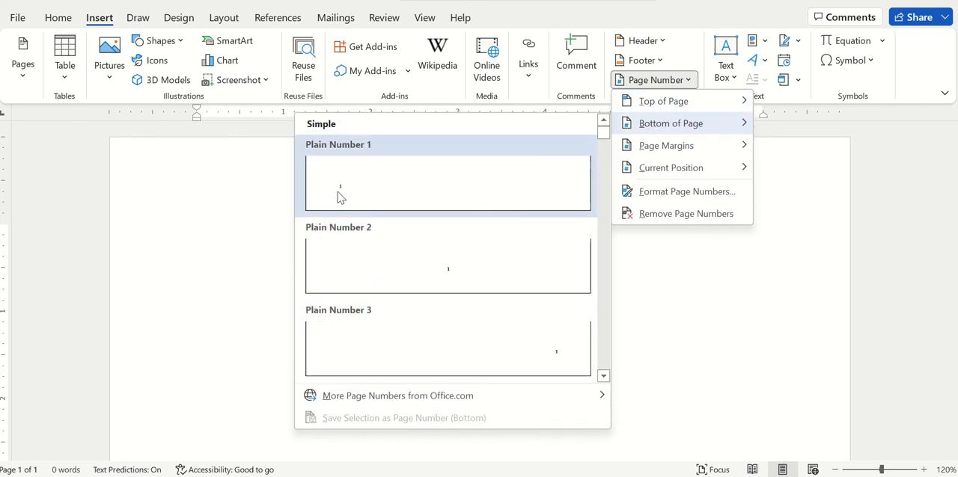
{"action": "mouse_move", "coordinate": [666, 145]}
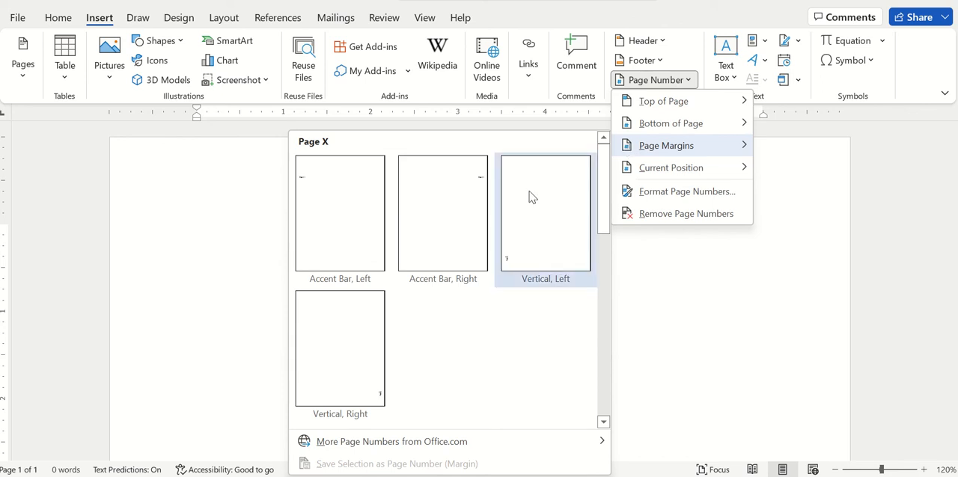
{"action": "mouse_move", "coordinate": [340, 224]}
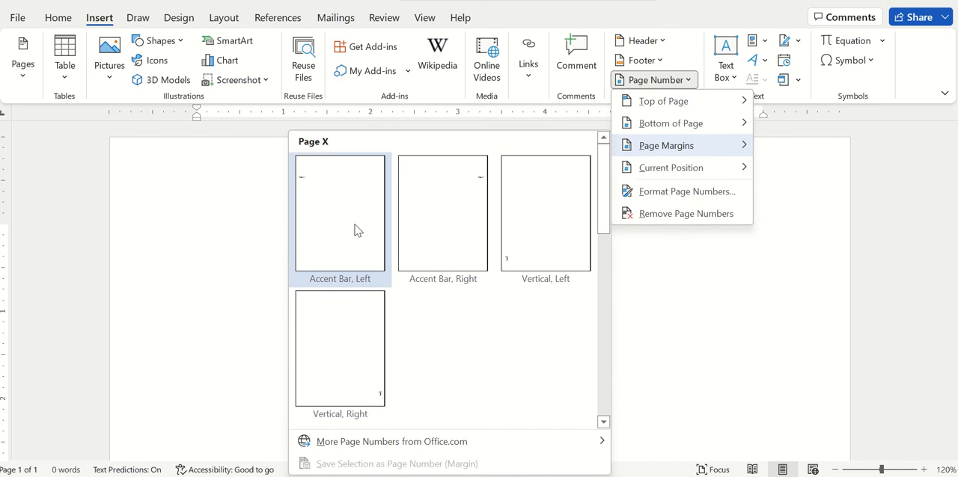
{"action": "mouse_move", "coordinate": [442, 213]}
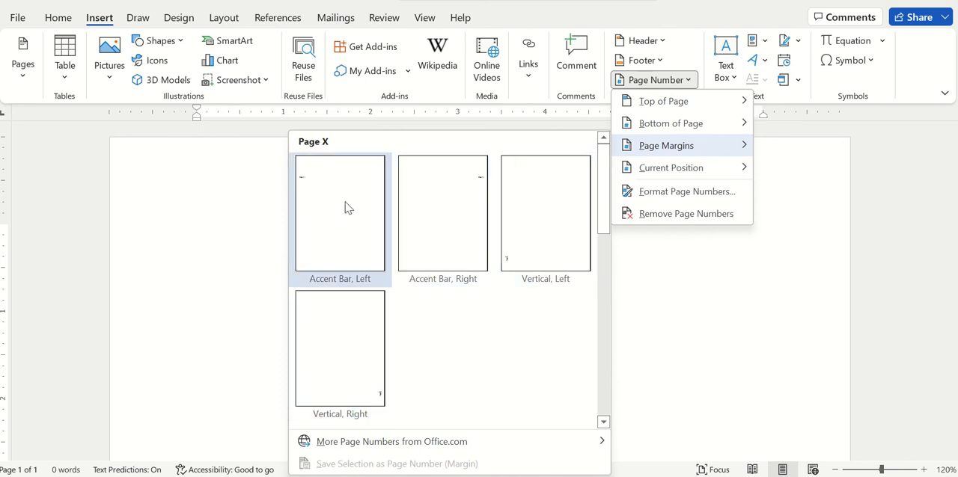
{"action": "mouse_move", "coordinate": [507, 227]}
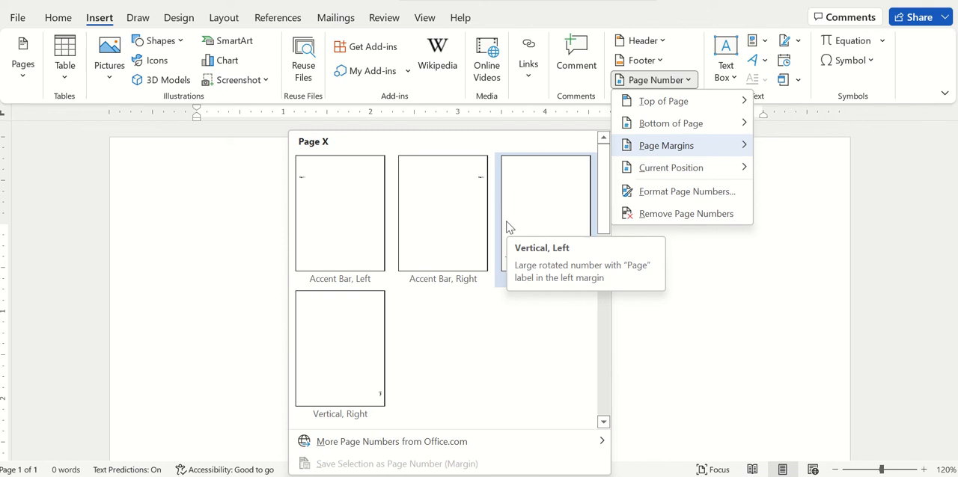
{"action": "mouse_move", "coordinate": [433, 215]}
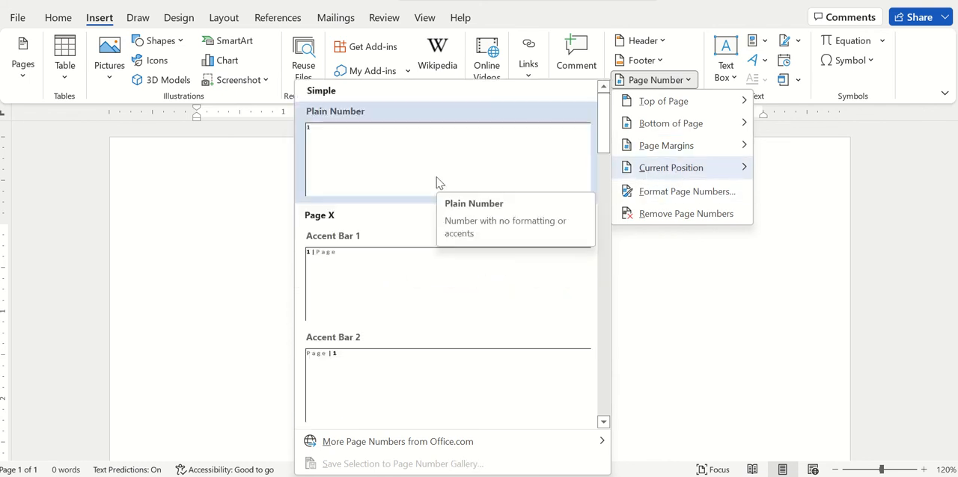
{"action": "mouse_move", "coordinate": [341, 202]}
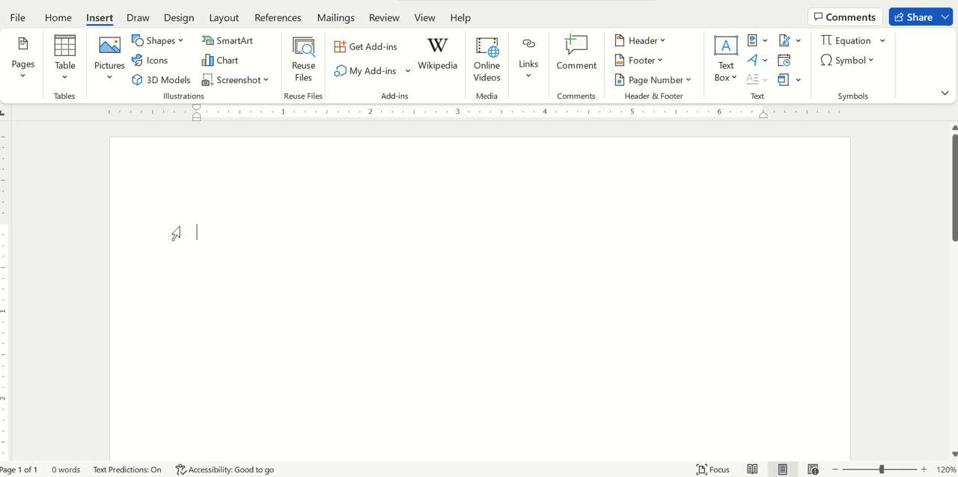
{"action": "mouse_move", "coordinate": [211, 214]}
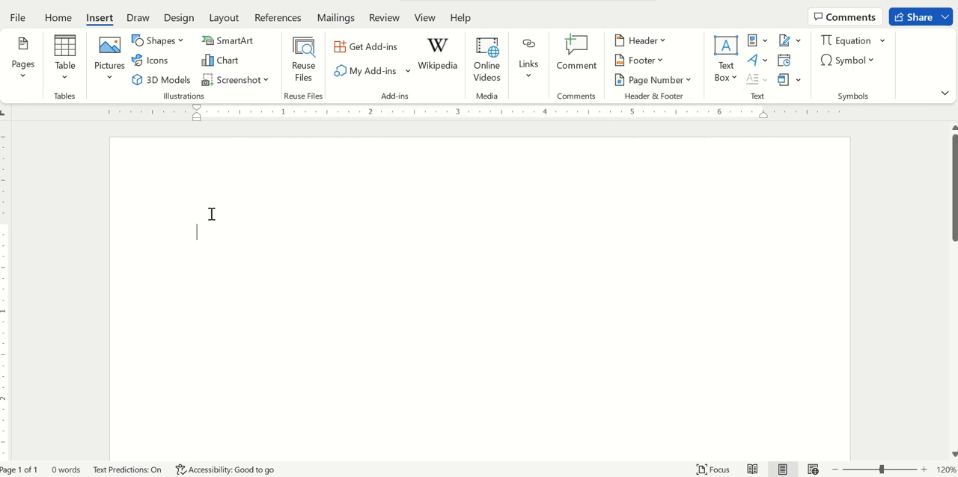
{"action": "mouse_move", "coordinate": [220, 215]}
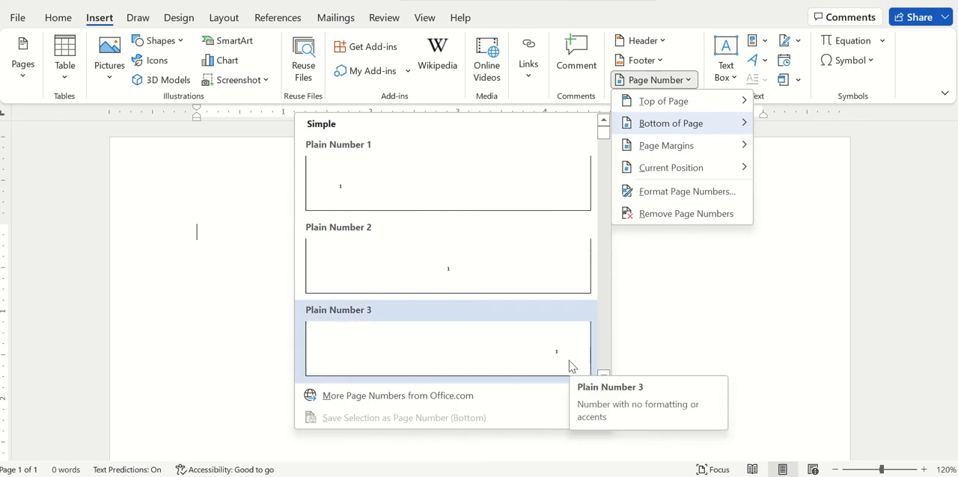
Insert Plain Number 3, a right-aligned page number 1, into the footer
{"action": "left_click", "coordinate": [447, 348]}
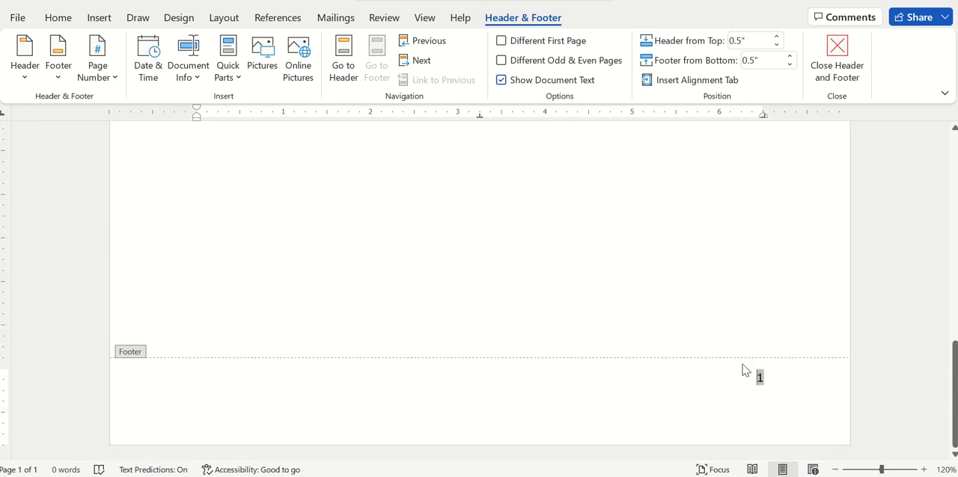
{"action": "mouse_move", "coordinate": [746, 344]}
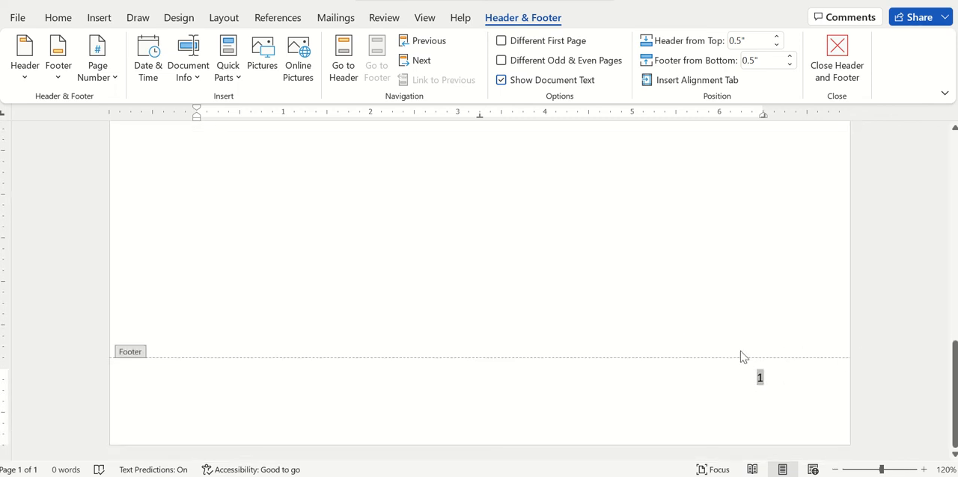
{"action": "mouse_move", "coordinate": [555, 276]}
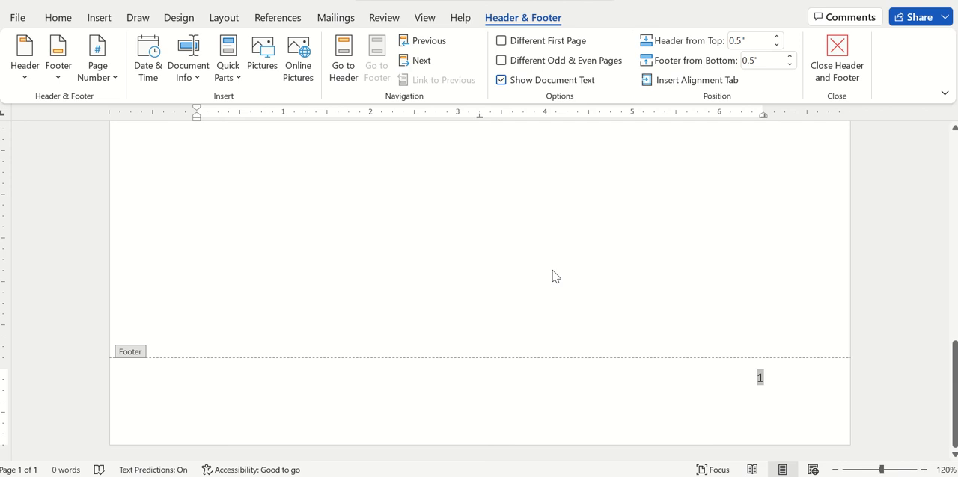